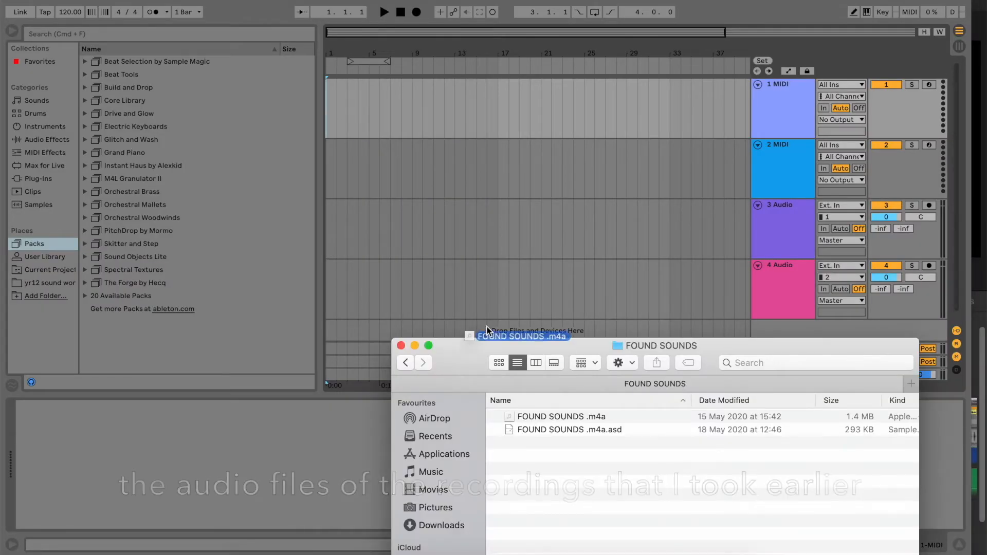
Bring the FOUND SOUNDS .m4a recording from Finder onto audio track 4
{"action": "left_click_drag", "start_coordinate": [521, 335], "coordinate": [364, 277]}
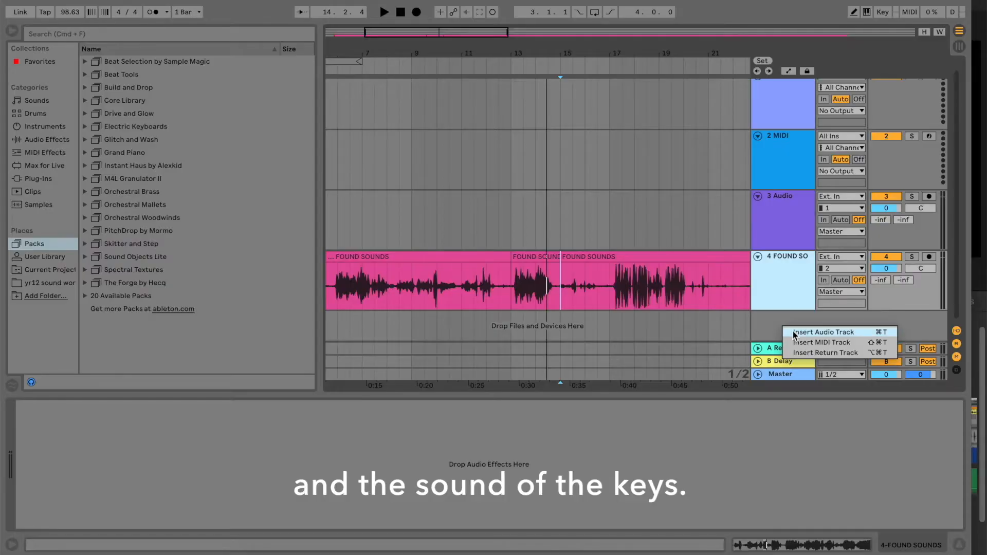
Insert a new audio track and bring up clip options to recolour a split clip
{"action": "left_click", "coordinate": [822, 332]}
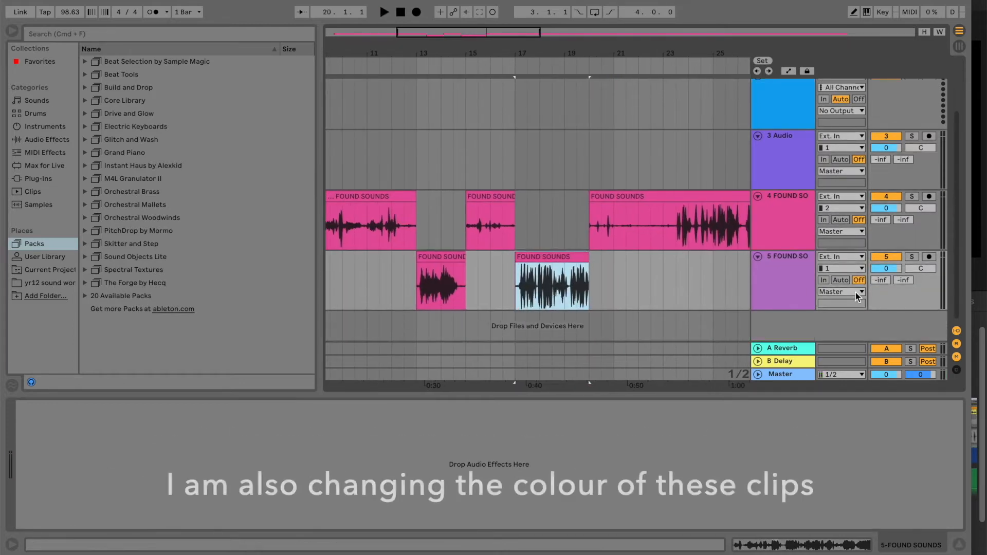
{"action": "right_click", "coordinate": [522, 280]}
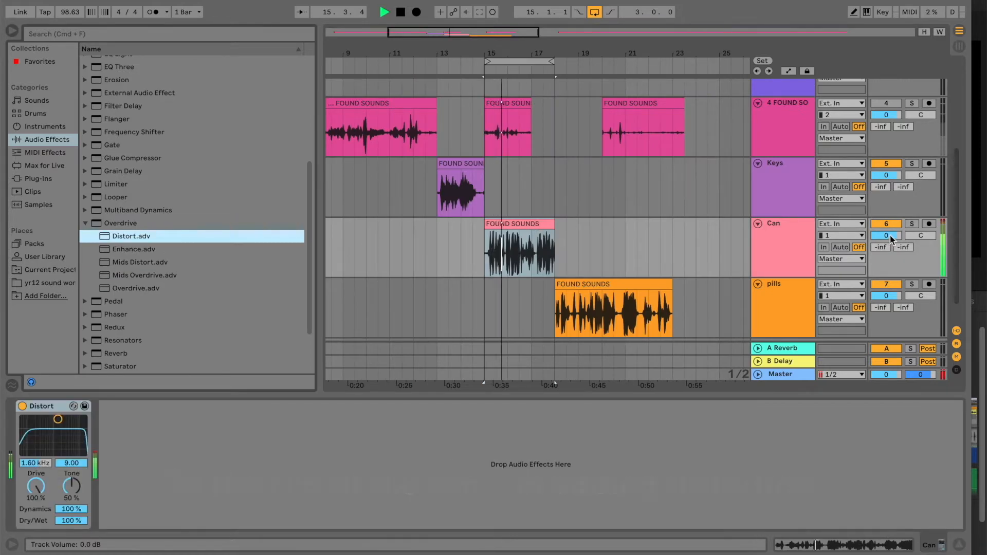
Search the browser for 'delay' while setting up effects for the Can track
{"action": "type", "text": "delay"}
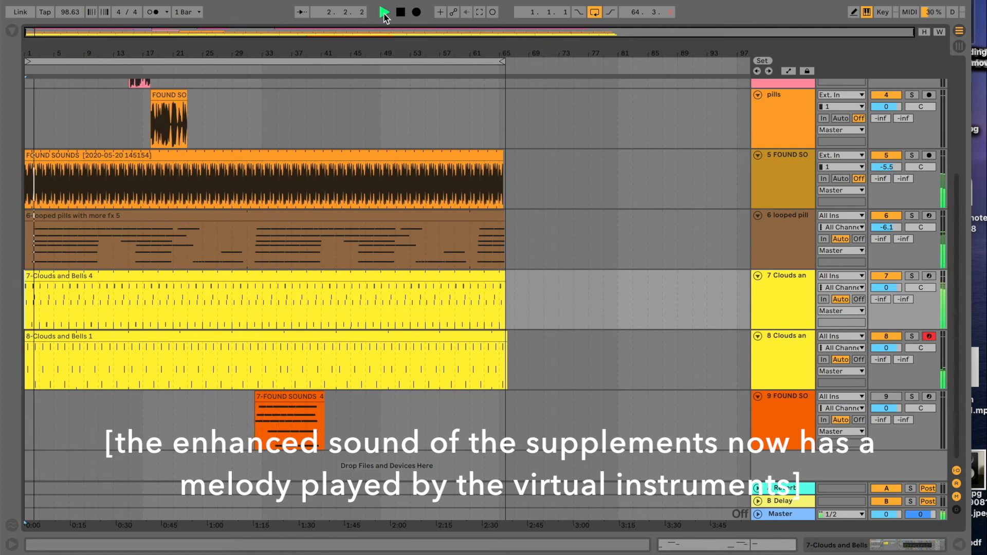
{"action": "left_click", "coordinate": [384, 12]}
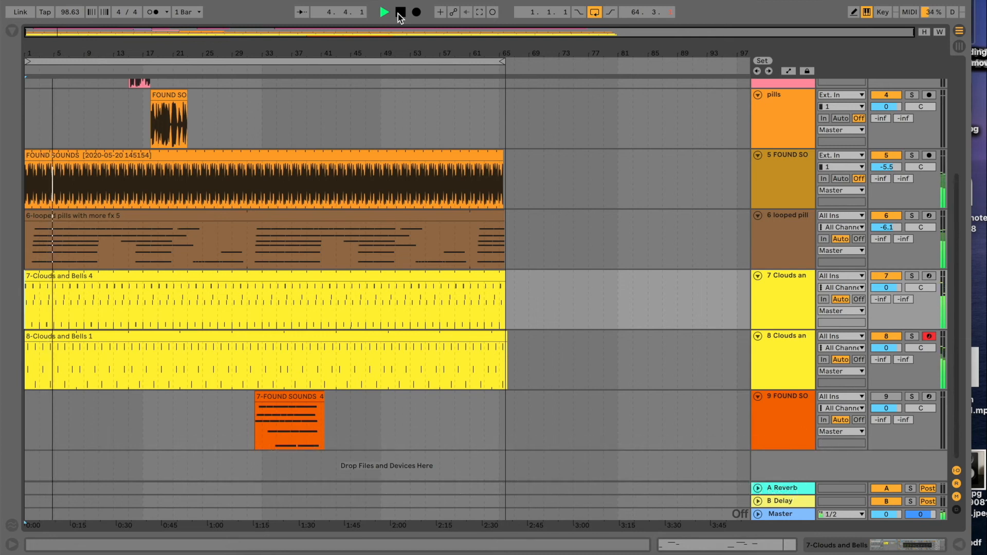
{"action": "left_click", "coordinate": [383, 12]}
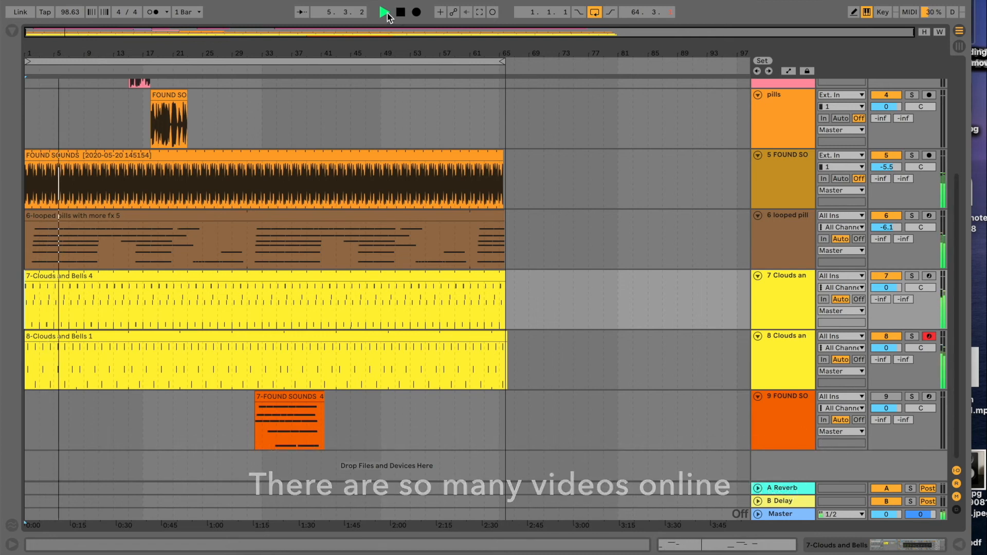